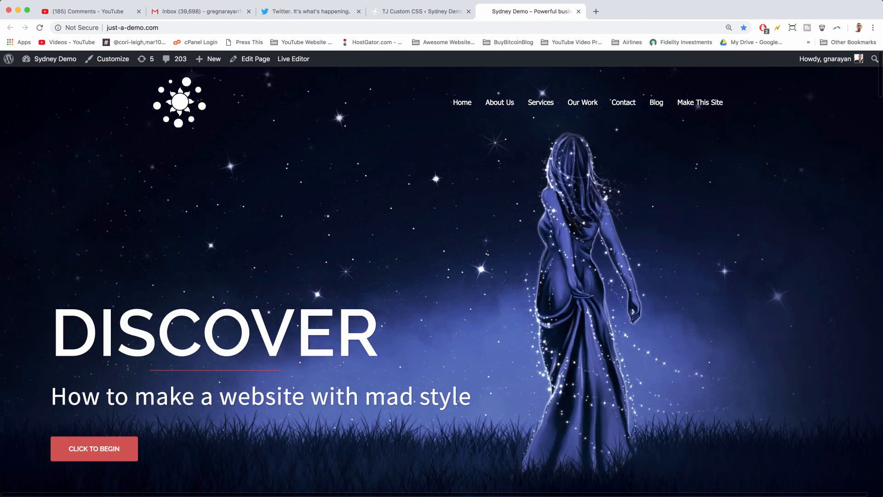
mouse_move(274, 227)
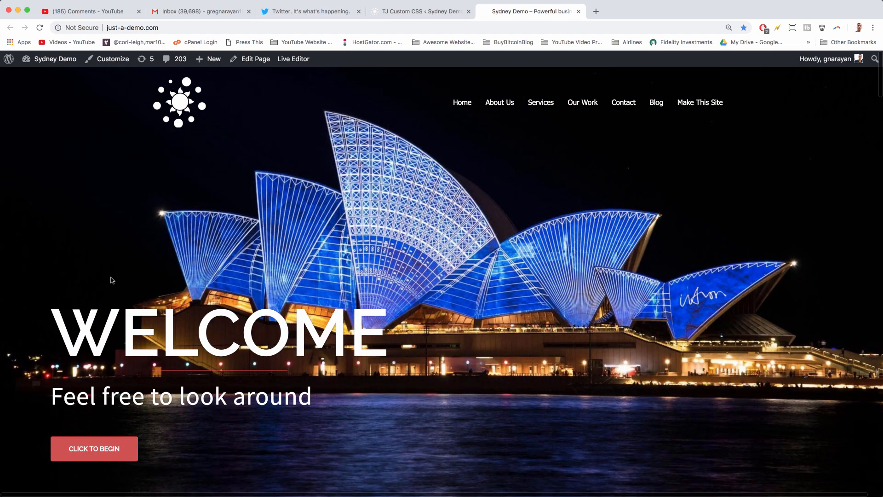
mouse_move(127, 490)
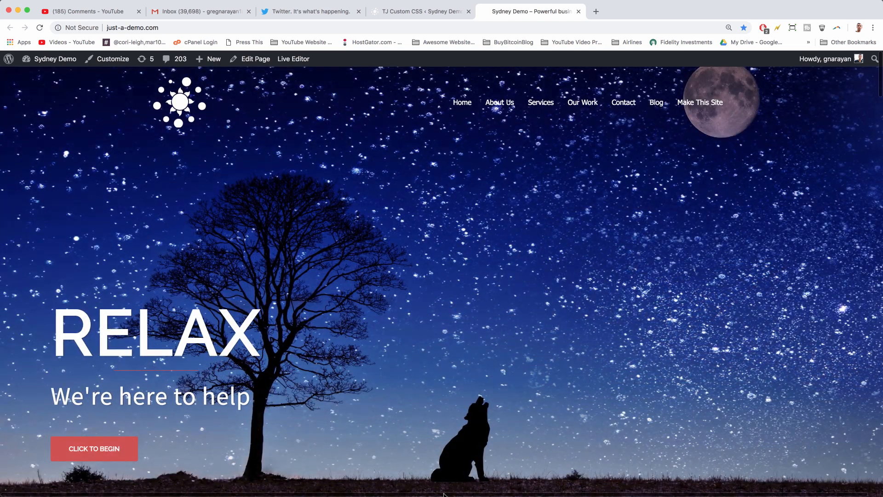
mouse_move(598, 471)
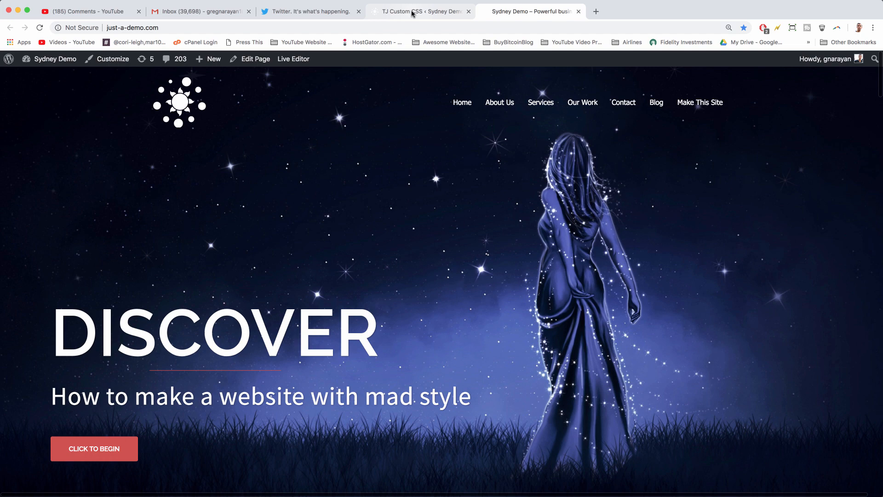
Step: Review the .slide-inner top: 70% rule against the live homepage slider position
left_click(415, 12)
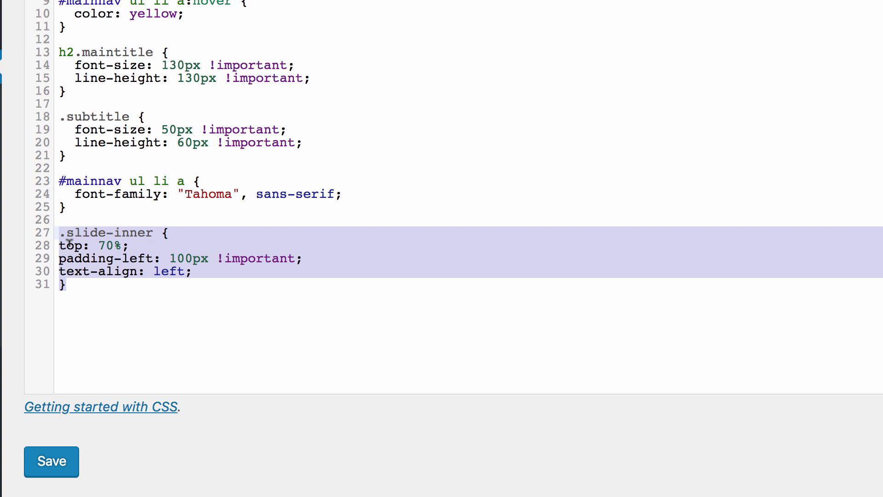
left_click(135, 245)
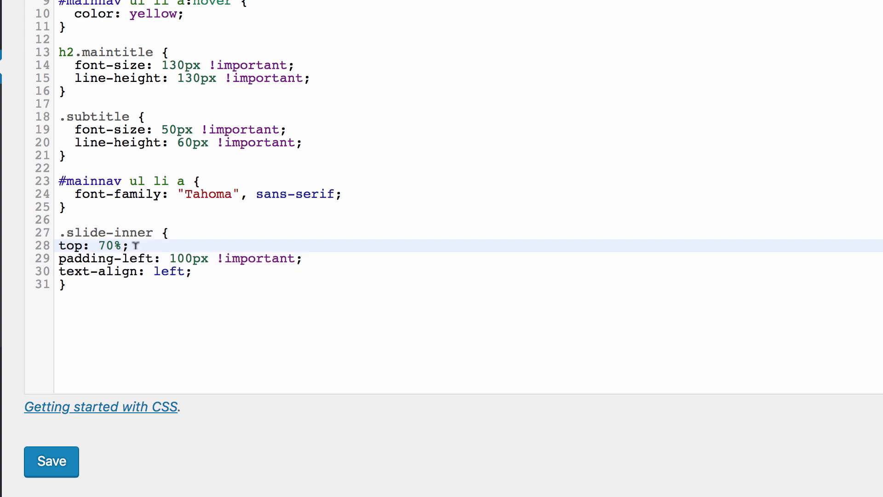
left_click(529, 11)
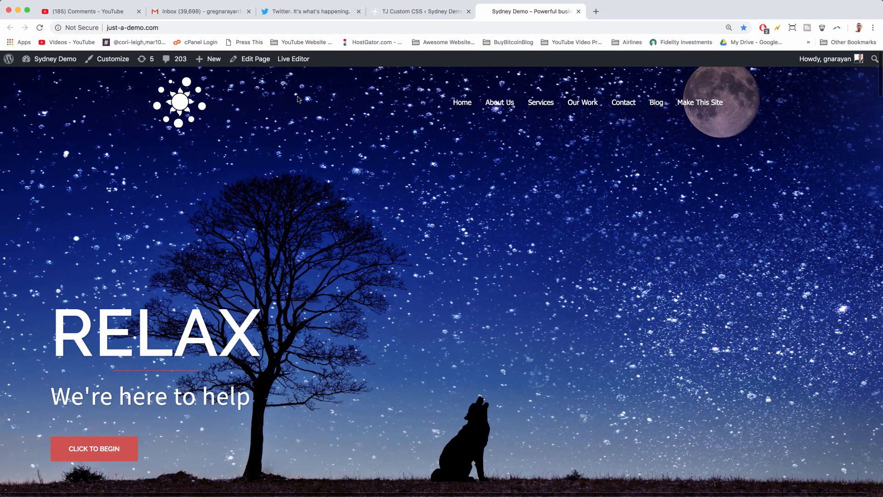
mouse_move(517, 38)
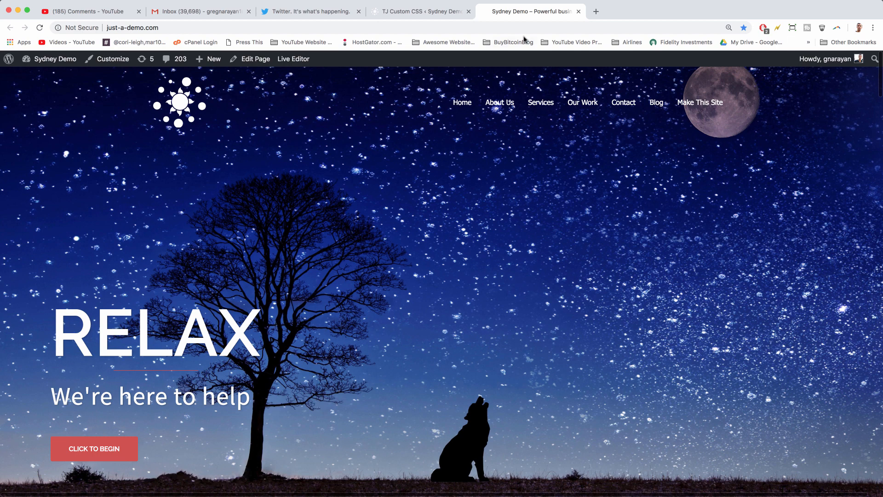
left_click(419, 11)
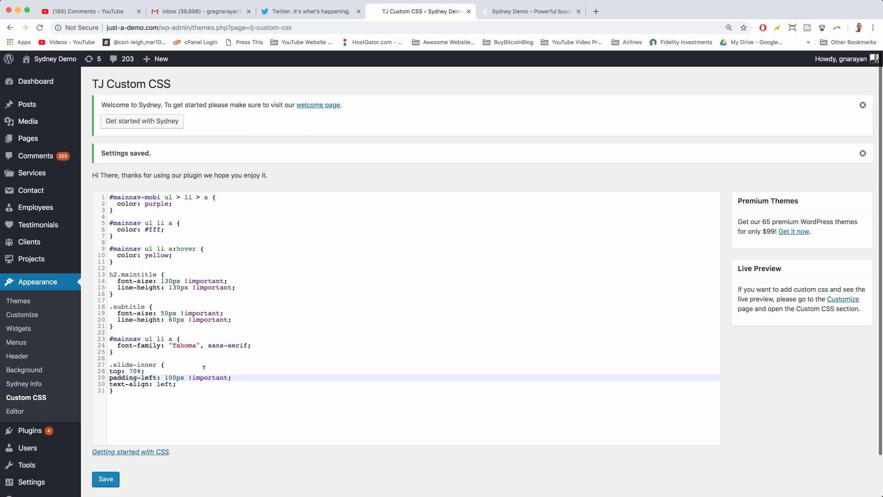
Step: Review the text-align: left rule on the homepage, then bring up options on the RELAX slide text
left_click(533, 12)
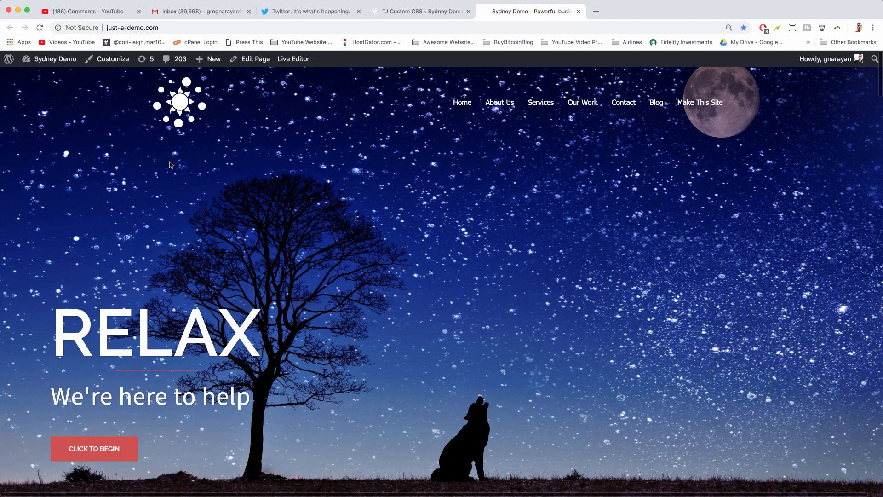
mouse_move(21, 248)
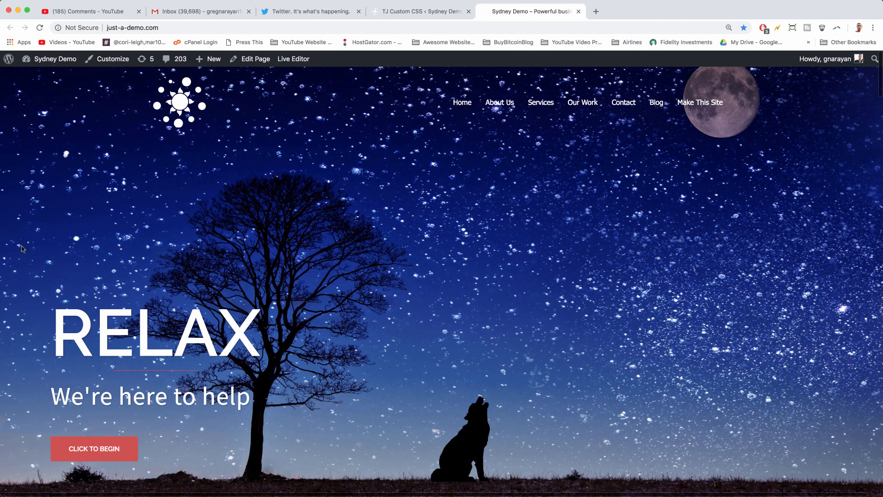
left_click(420, 11)
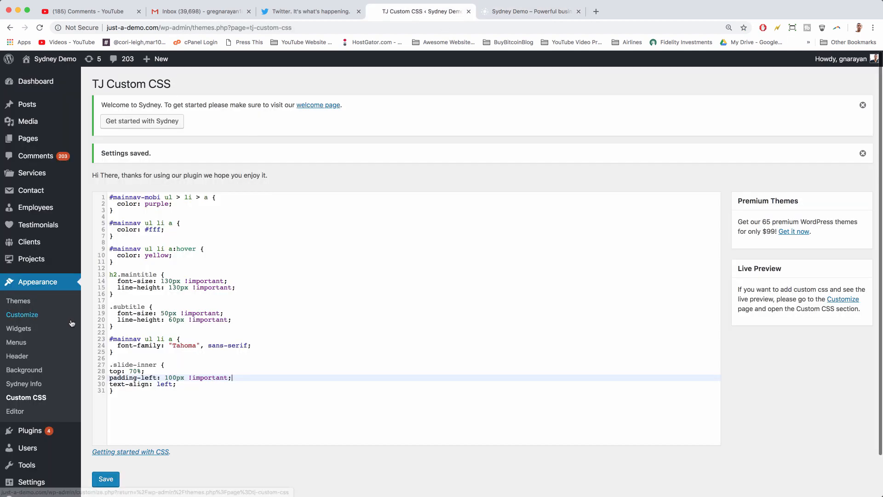
left_click(171, 384)
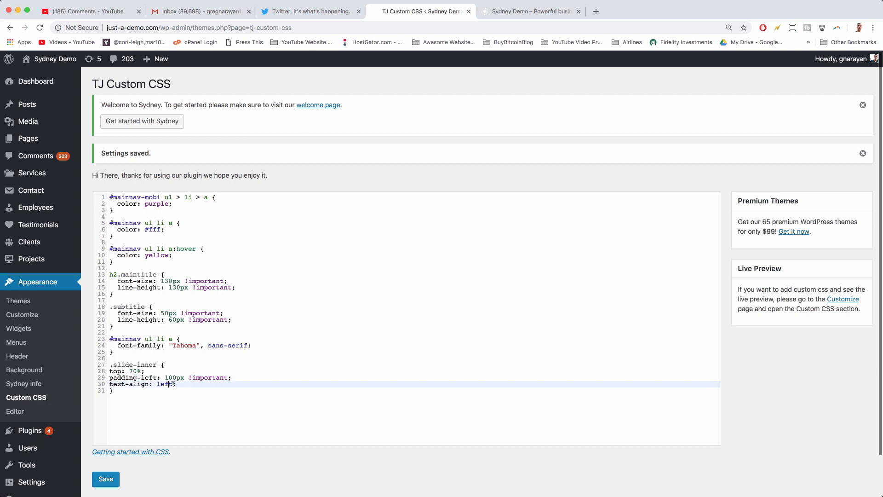
left_click(534, 12)
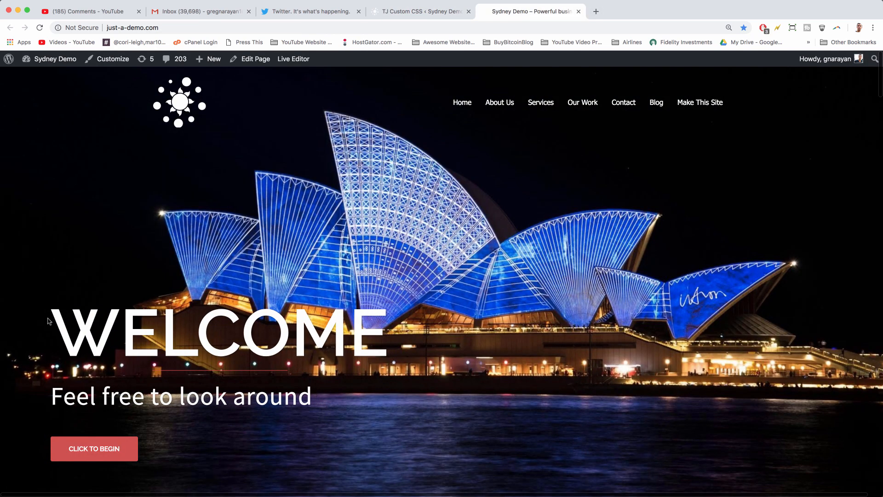
mouse_move(371, 474)
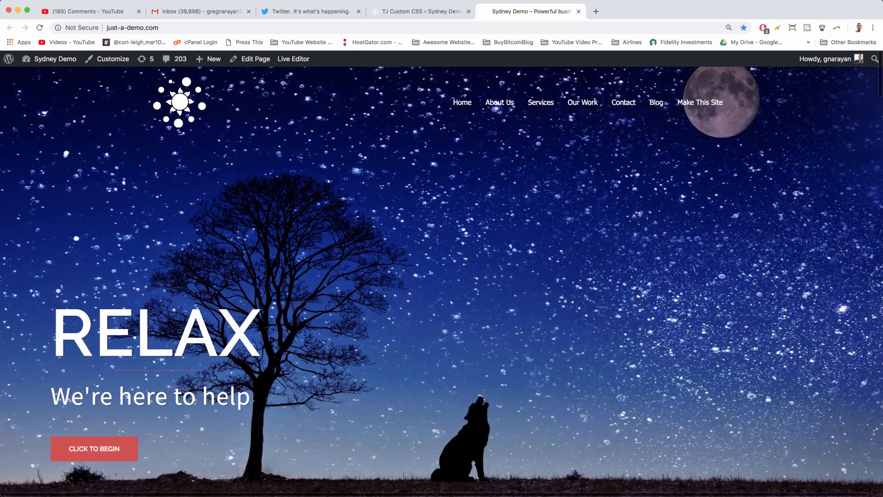
right_click(165, 336)
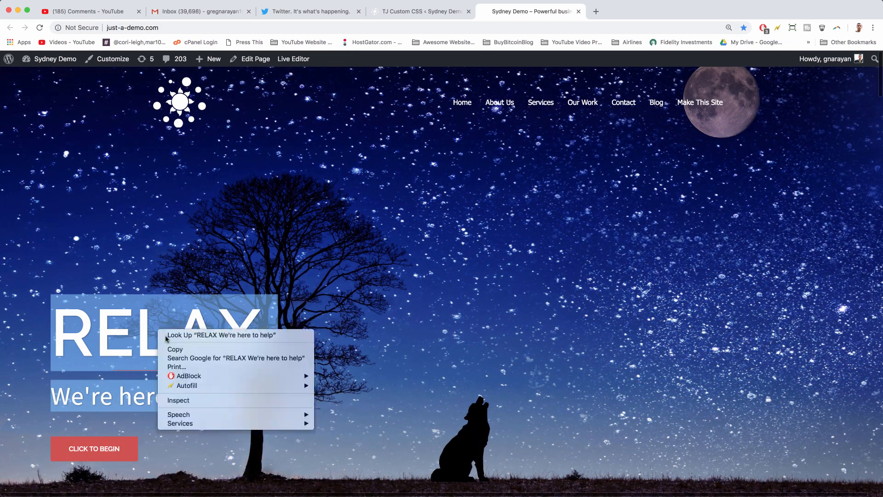
left_click(179, 400)
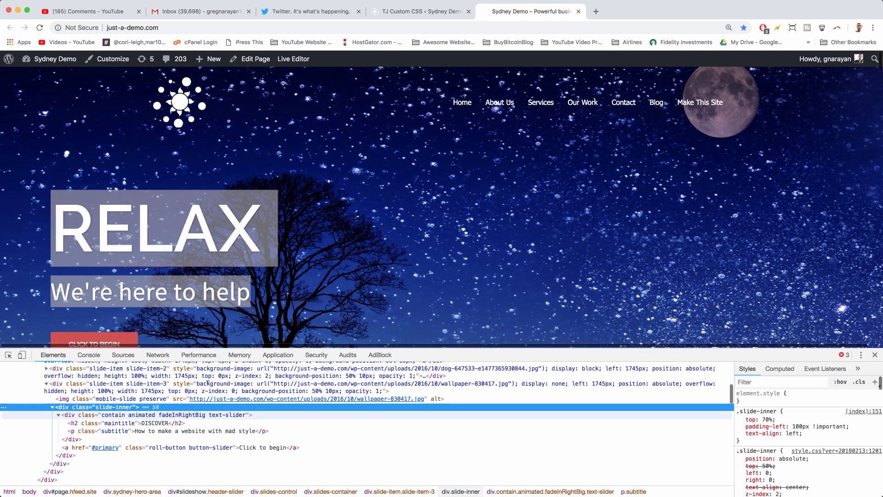
left_click(419, 11)
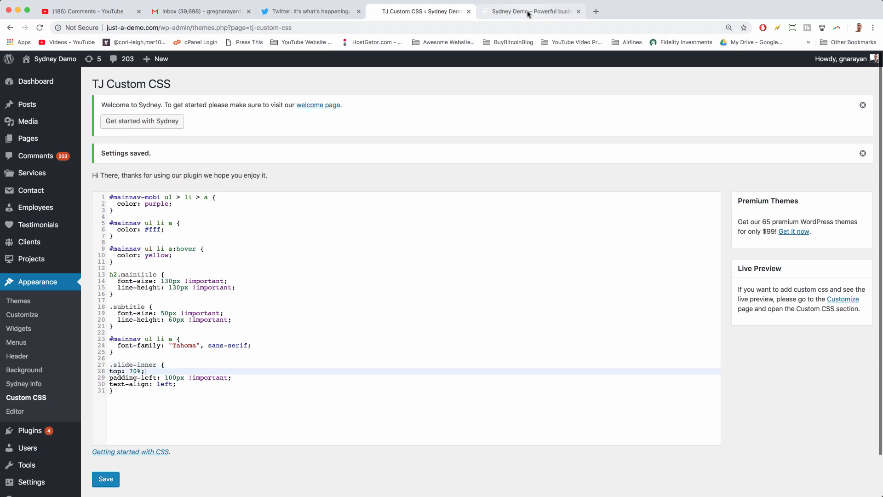
left_click(530, 12)
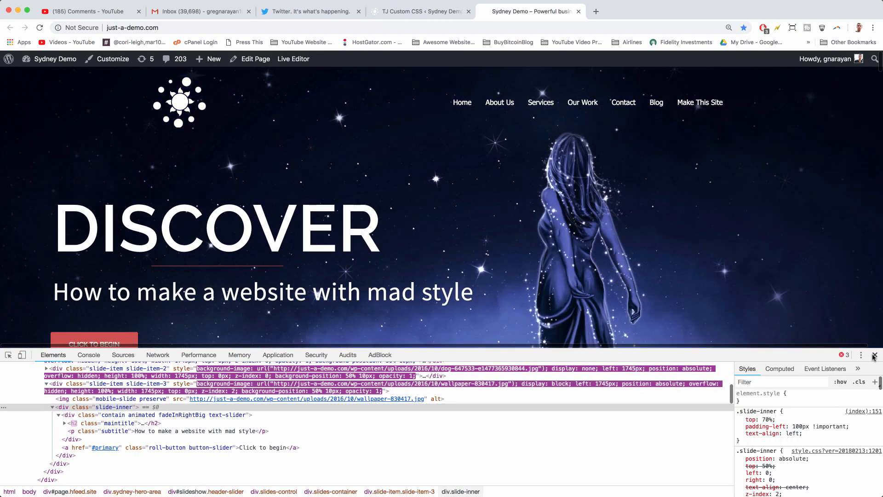
left_click(874, 367)
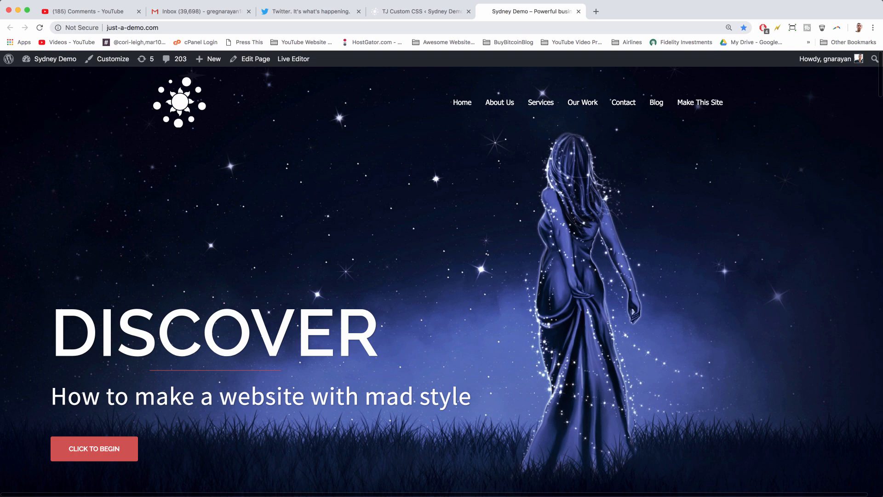